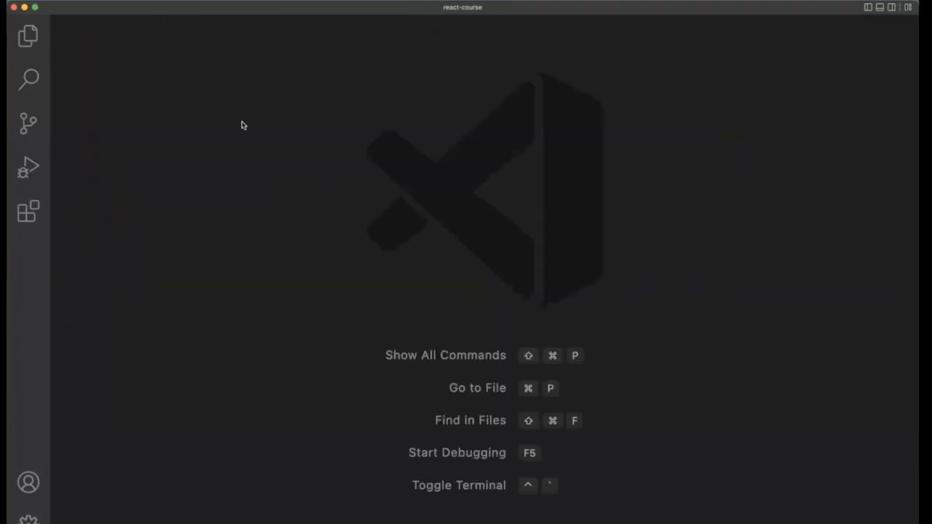
Add a new file named pure.js to the src/components folder
click(27, 37)
text(pure)
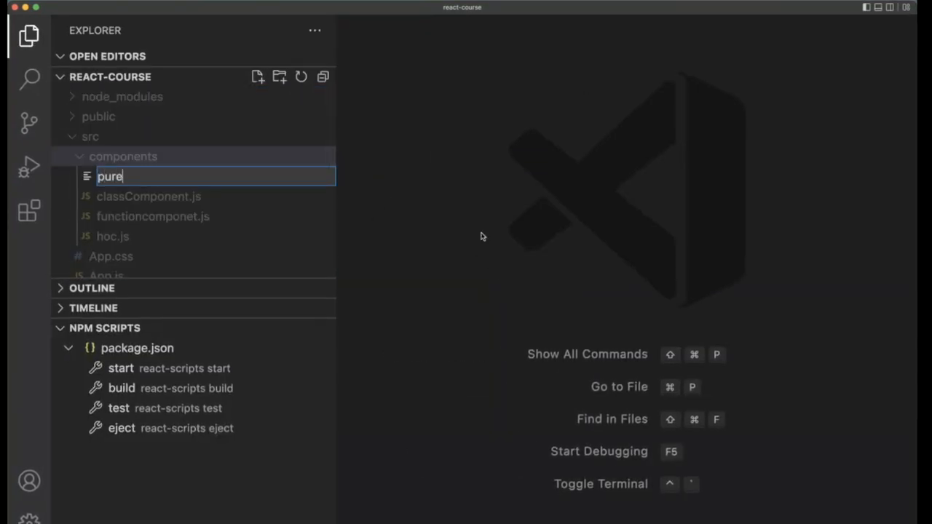
key(Return)
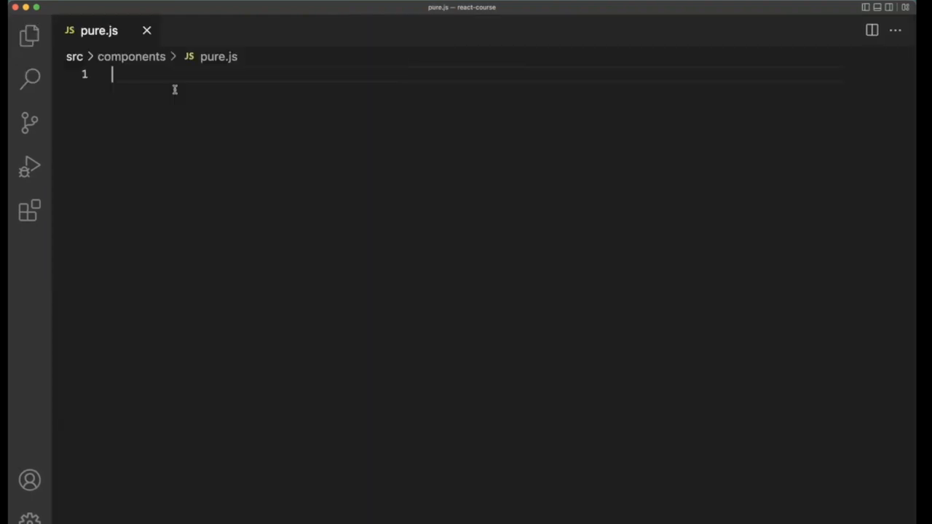
text(pure)
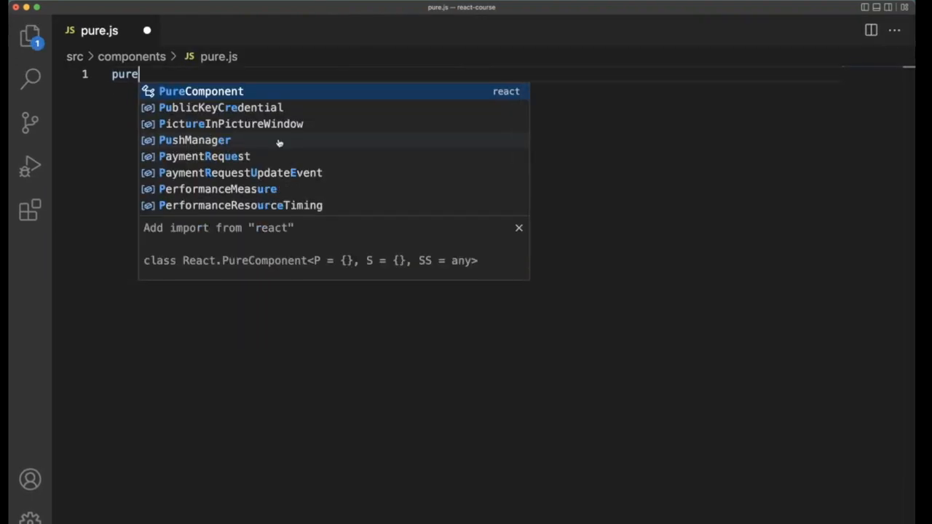
click(201, 91)
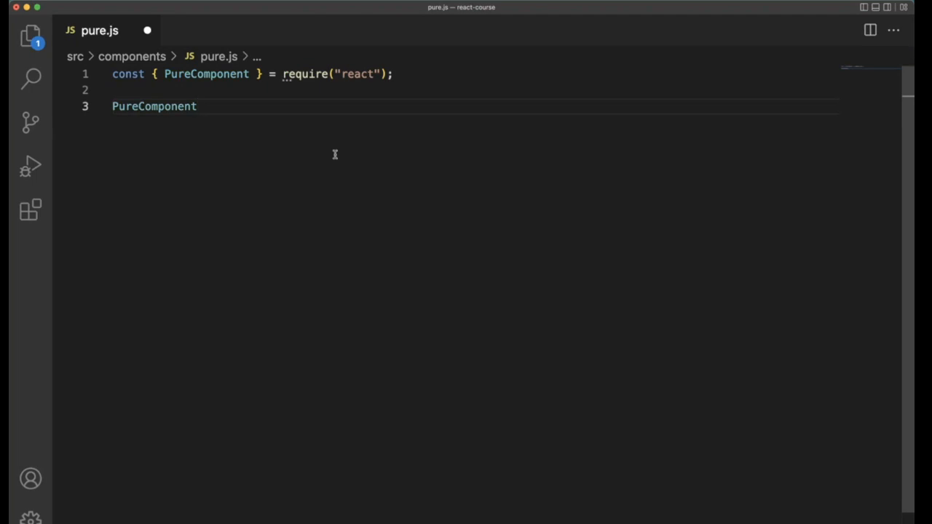
click(153, 106)
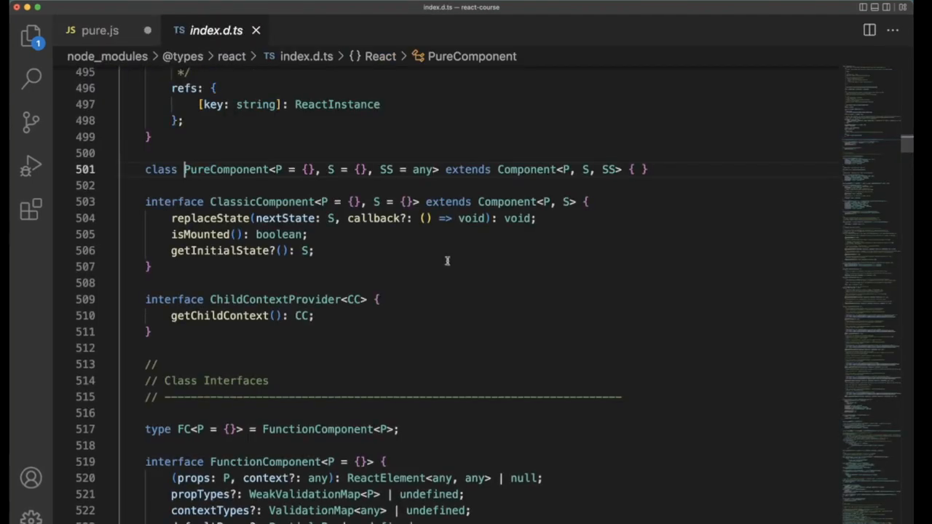
mouse_move(526, 169)
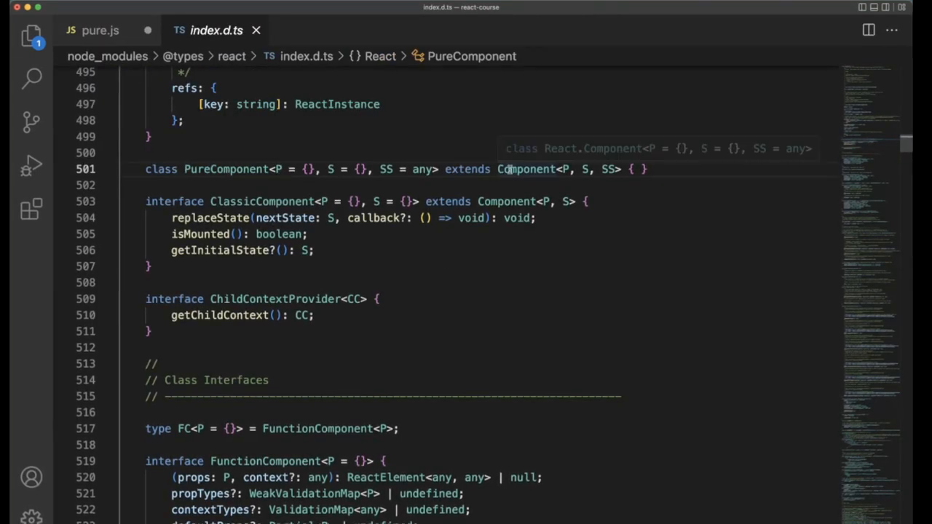
double_click(524, 169)
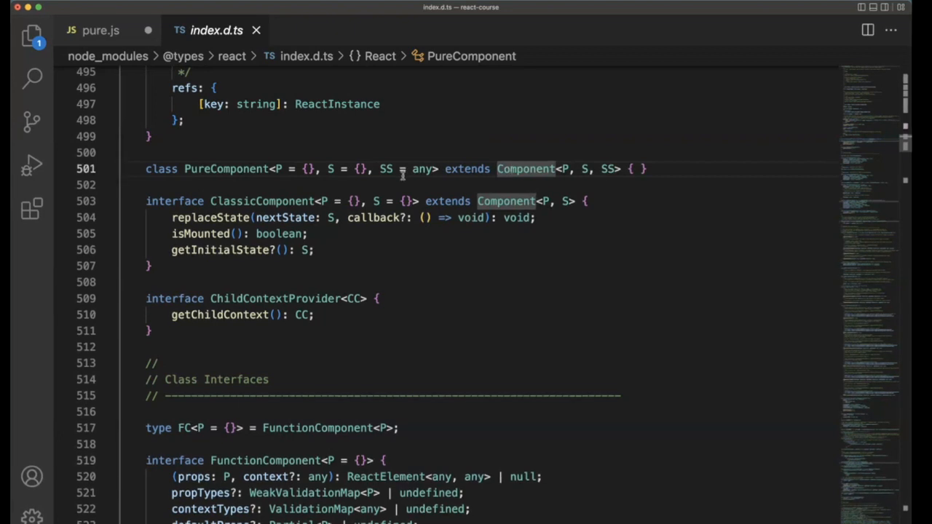
click(100, 29)
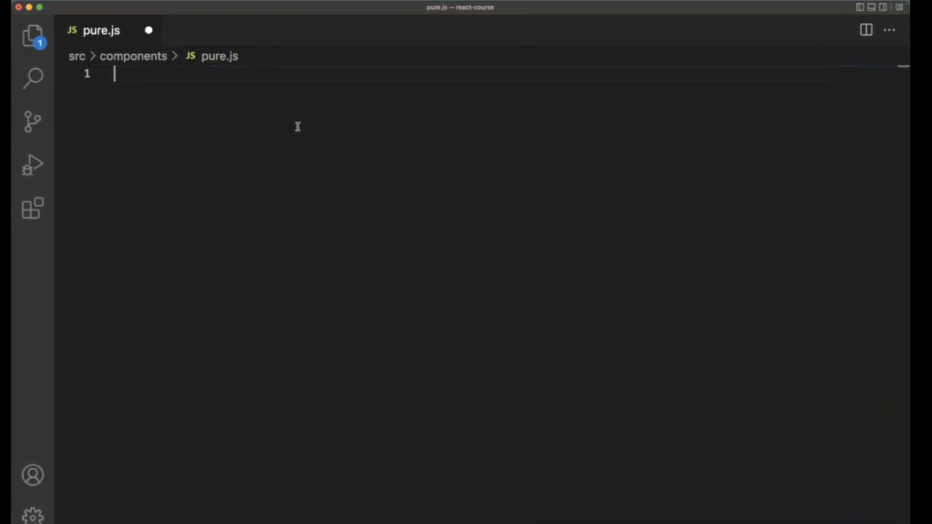
Write a PureComponent function returning <div>pure</div>, then bring up functioncomponet.js
text(function PureCo() {)
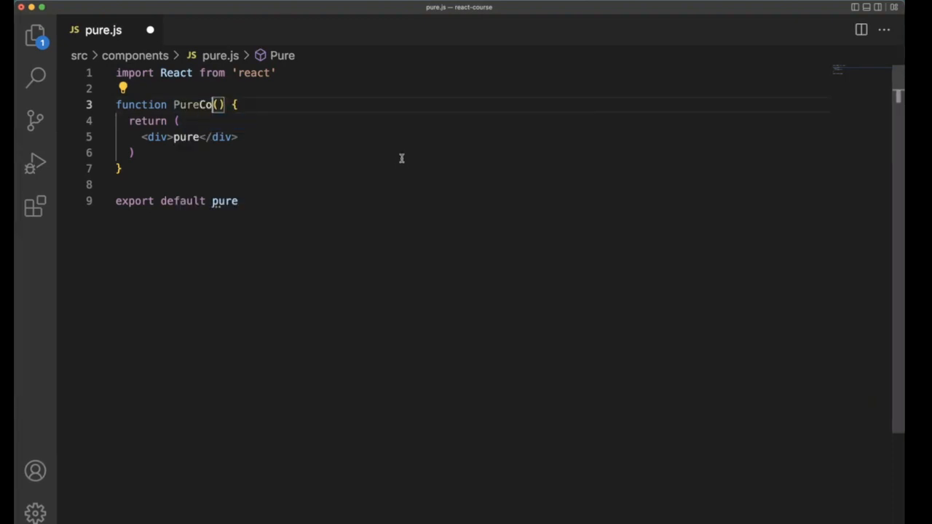
text(mponent)
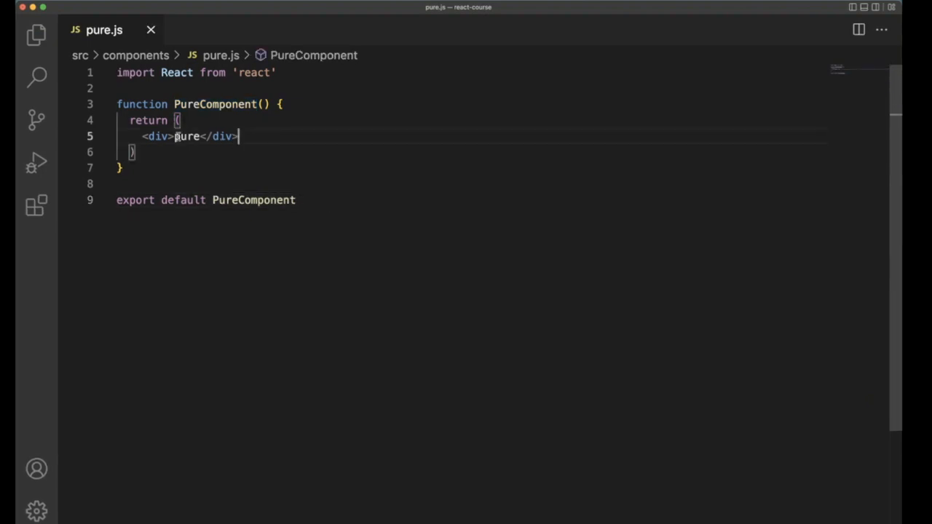
mouse_move(277, 159)
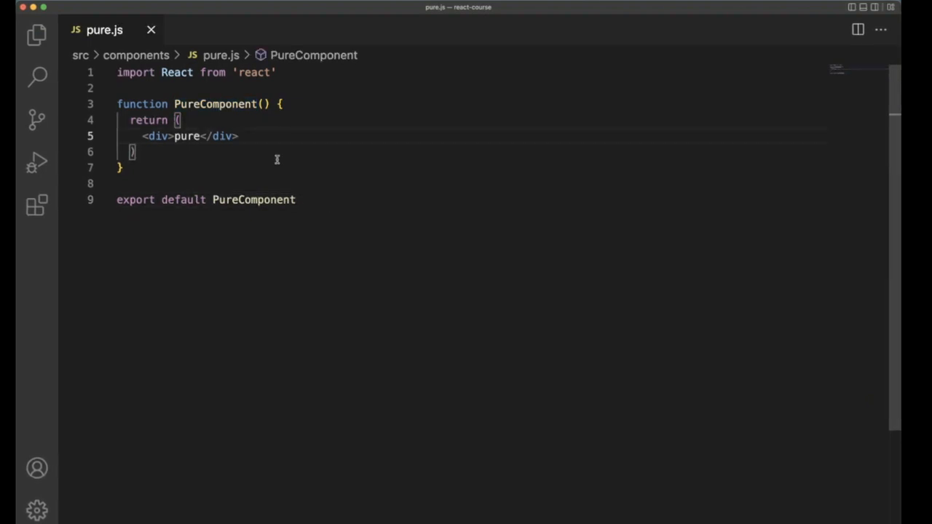
click(36, 34)
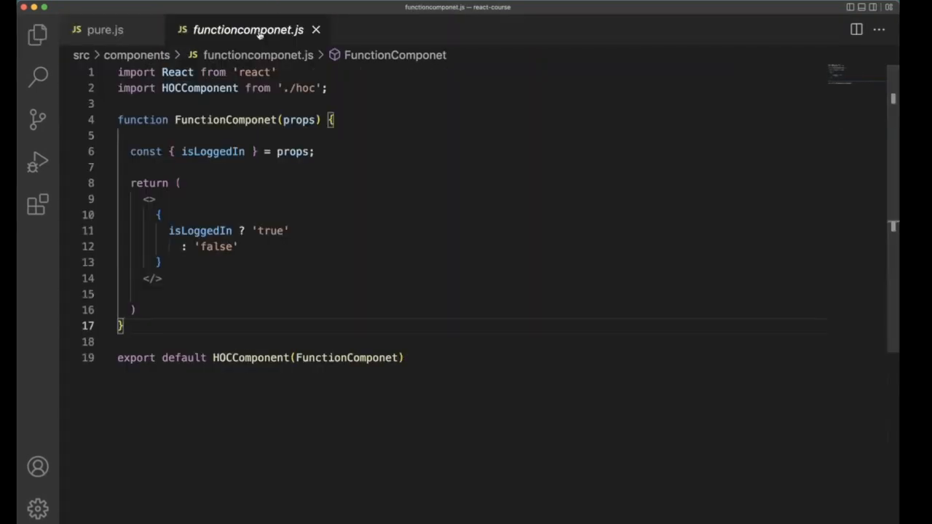
Split the editor with pure.js left and functioncomponet.js right, inspecting its props parameter
click(857, 29)
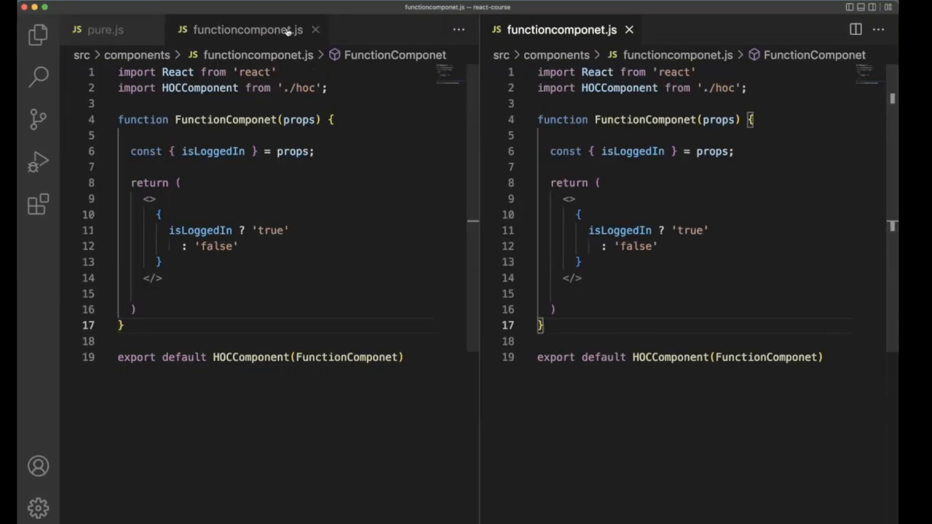
click(105, 29)
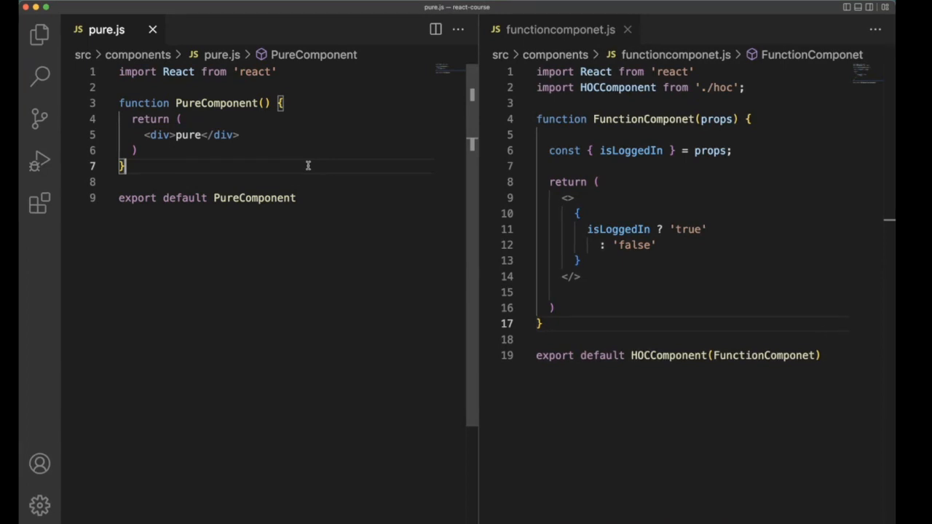
mouse_move(488, 182)
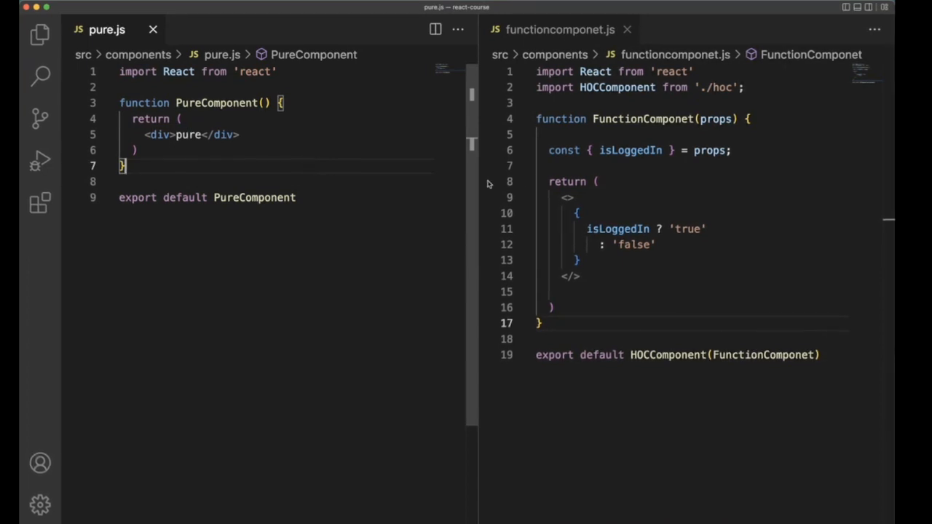
click(723, 118)
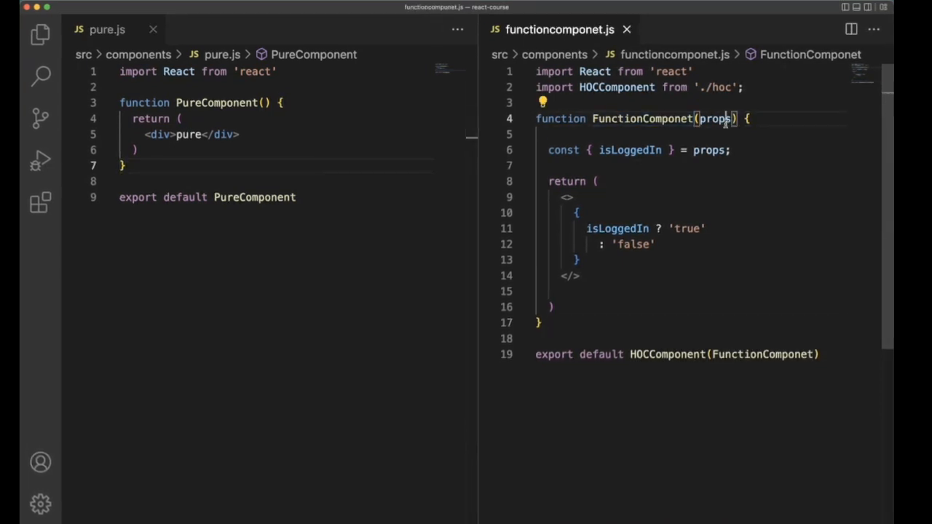
double_click(715, 118)
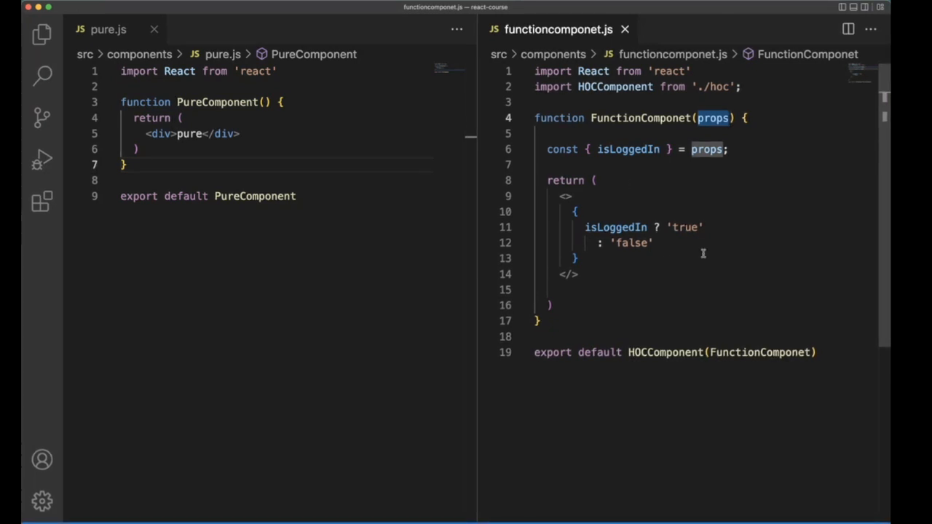
click(216, 179)
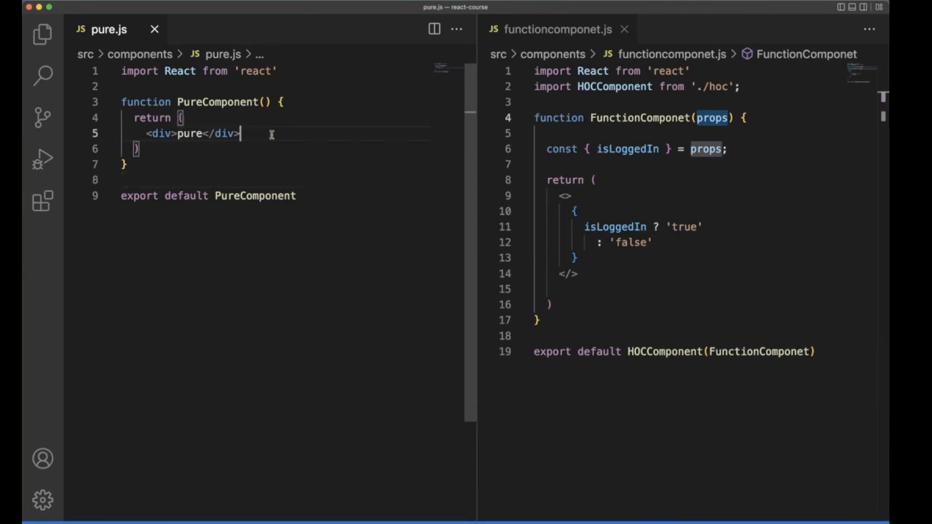
Break the pure.js div onto separate lines and add gibberish placeholder lines below 'pure'
click(189, 133)
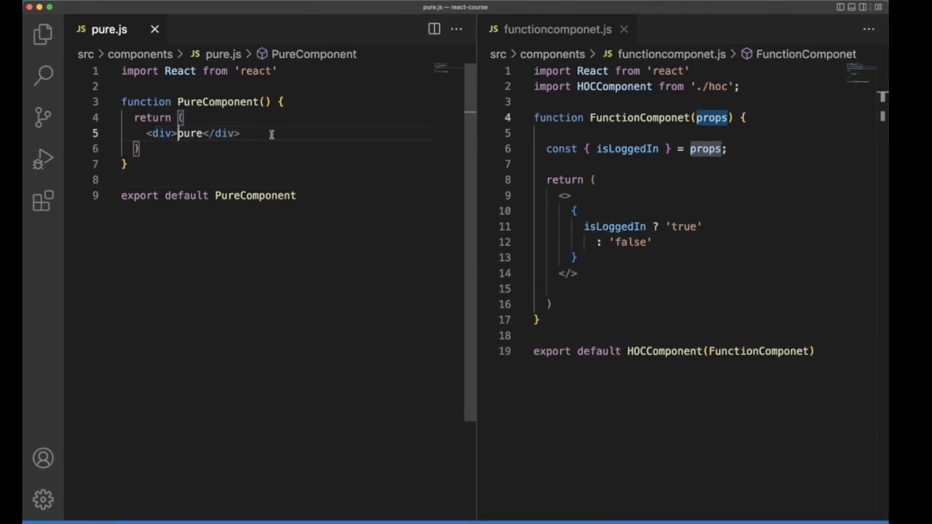
key(Enter)
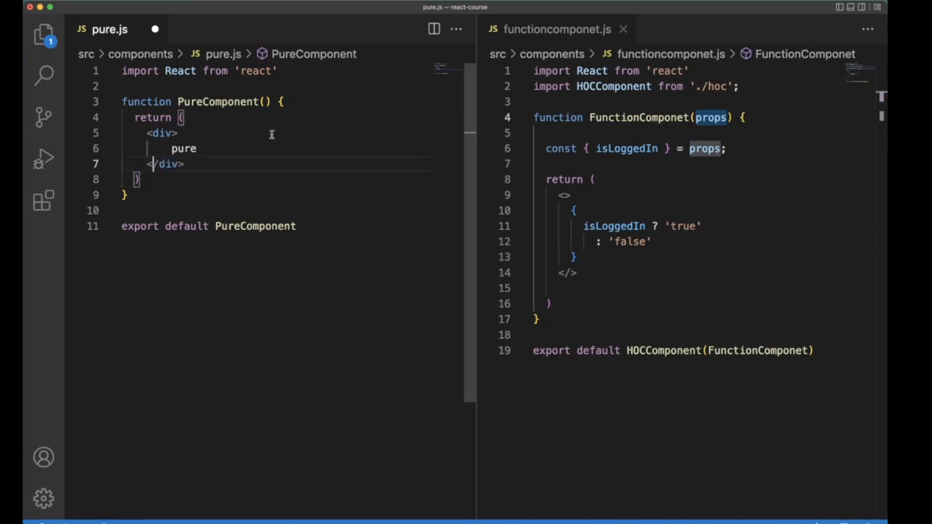
text(salkjflasf)
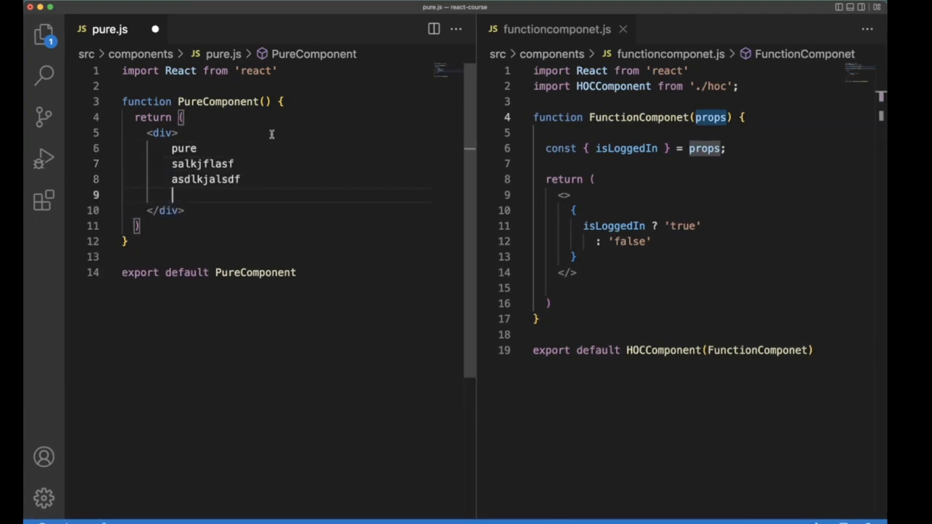
text(asldkfjalsf)
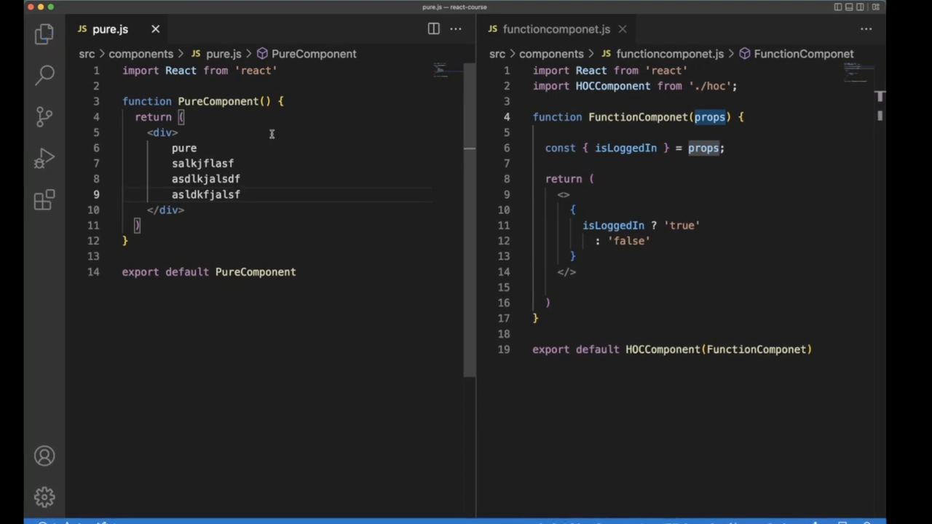
click(241, 195)
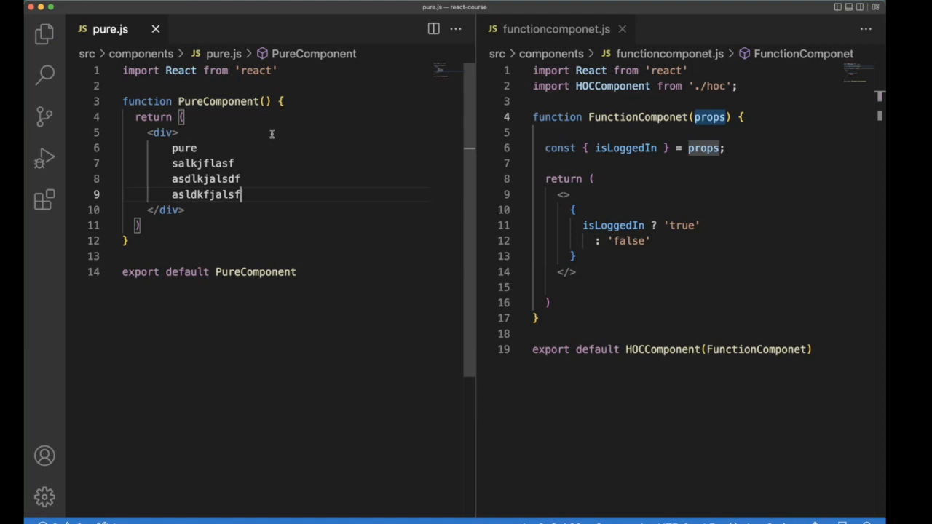